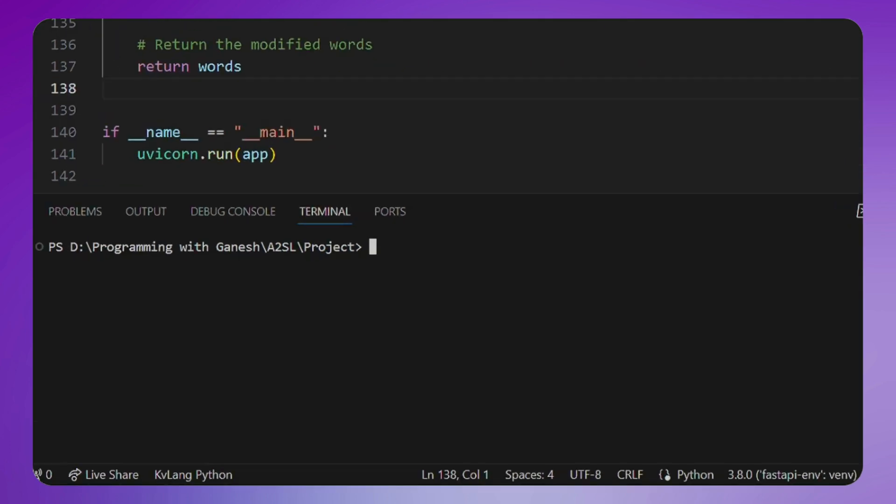
Step: Activate fastapi-env, install uvicorn and export packages to requirements.txt
text(fastapi-env\Scripts\activate)
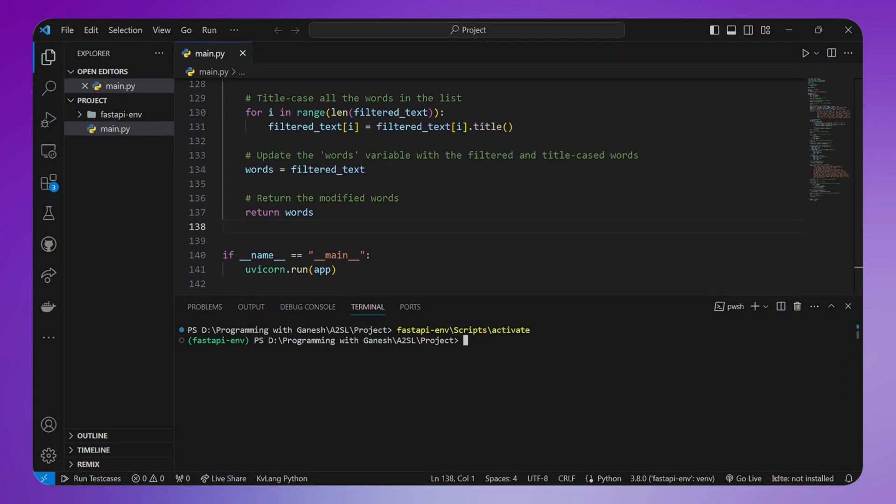
text(pip install uvicorn)
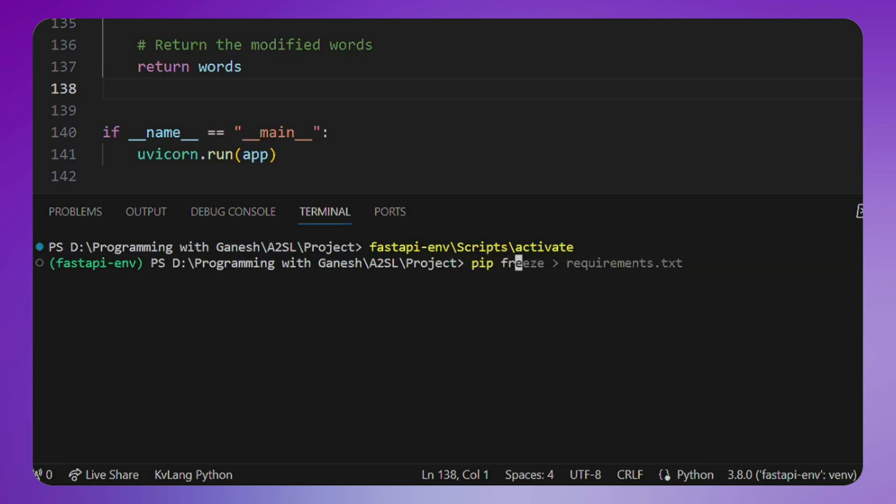
key(enter)
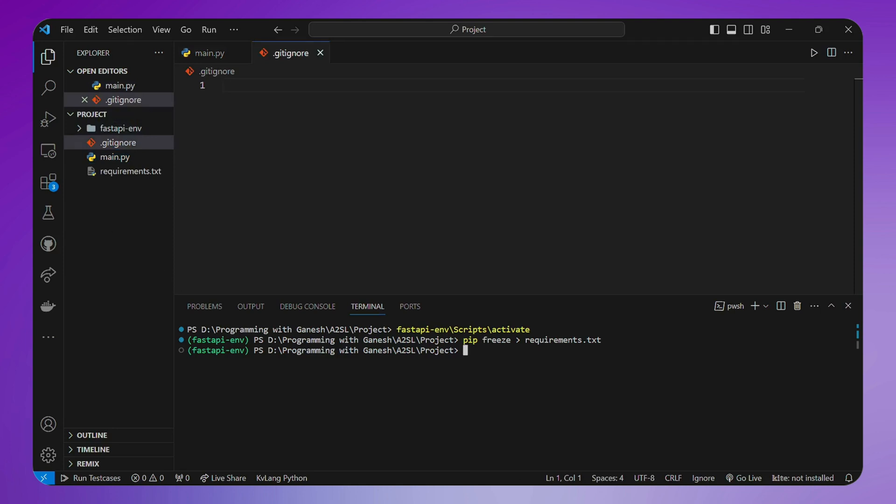
Step: Add fastapi-env/ to the .gitignore so the environment folder is excluded
text(fastapi-env/)
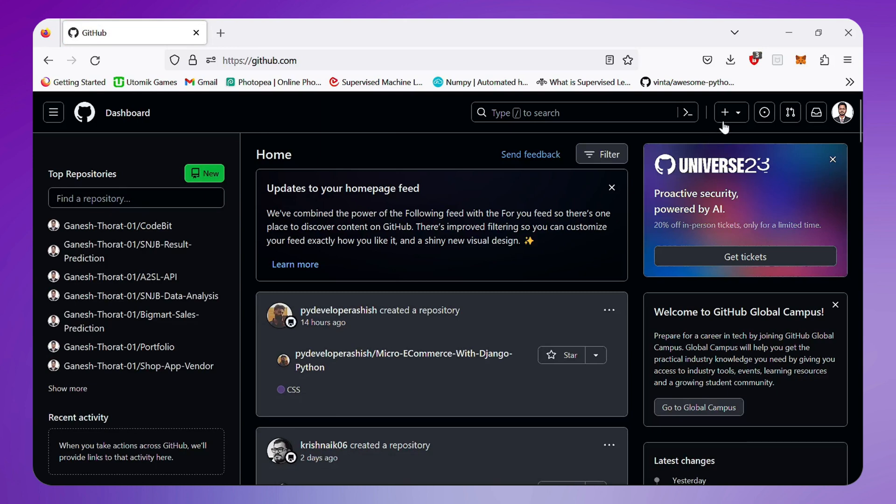
Step: Create a new public repository named PWG-A2SL and view its quick setup commands
click(742, 112)
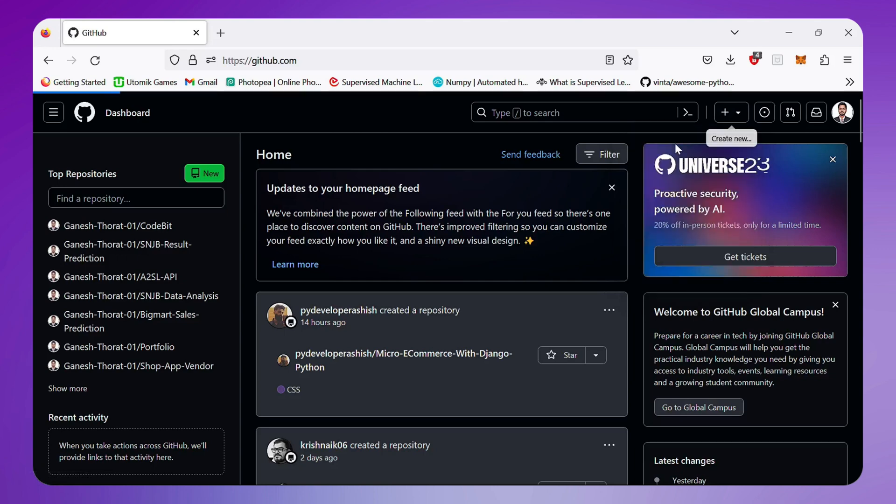
click(727, 112)
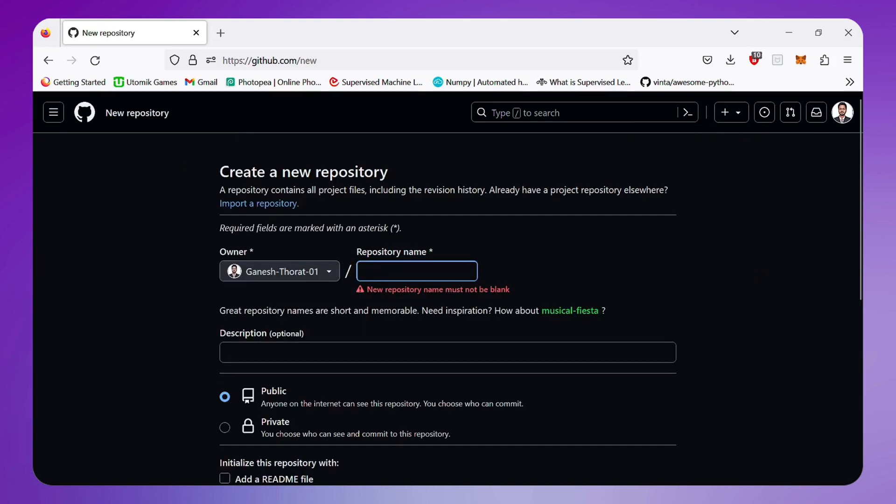
text(PWG-A2SL)
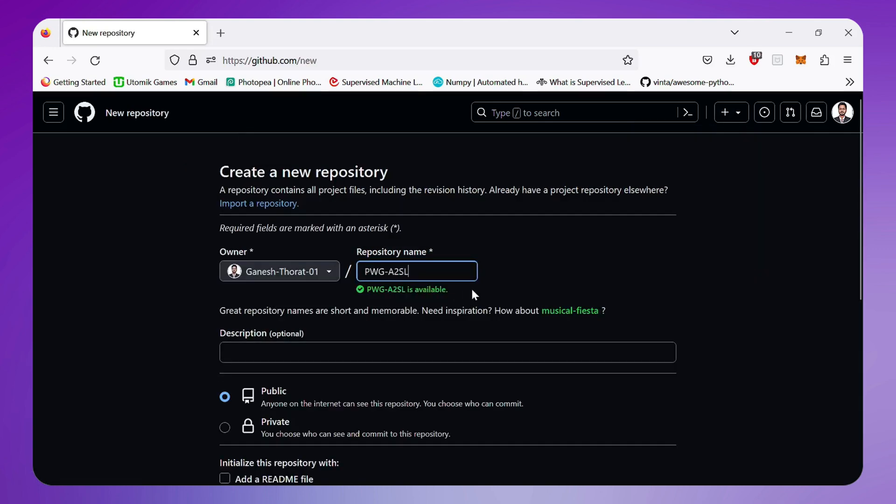
scroll(down, 3)
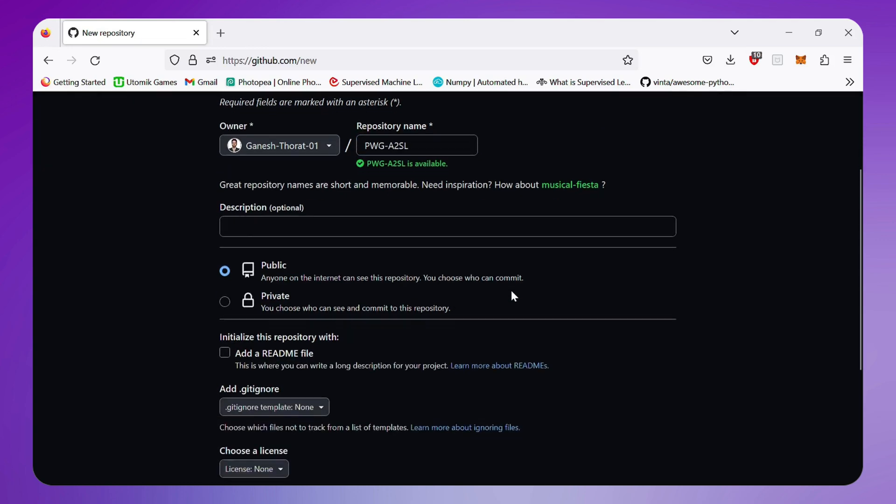
click(626, 375)
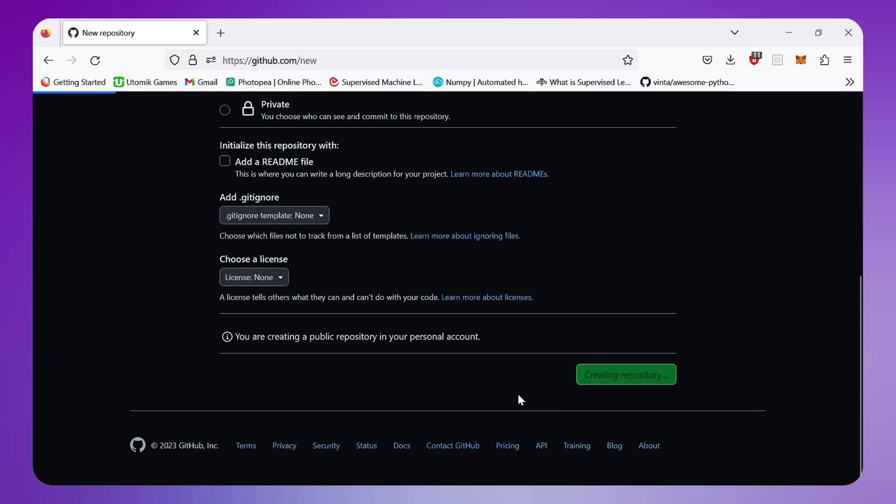
click(625, 375)
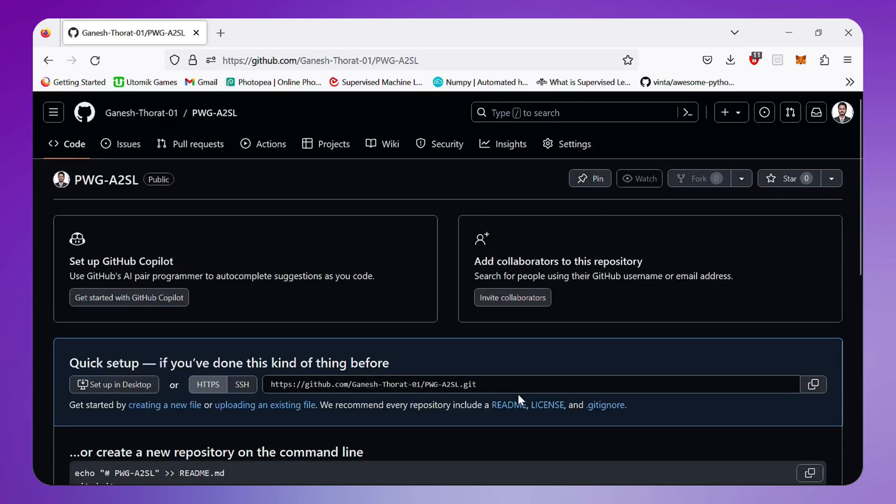
scroll(down, 3)
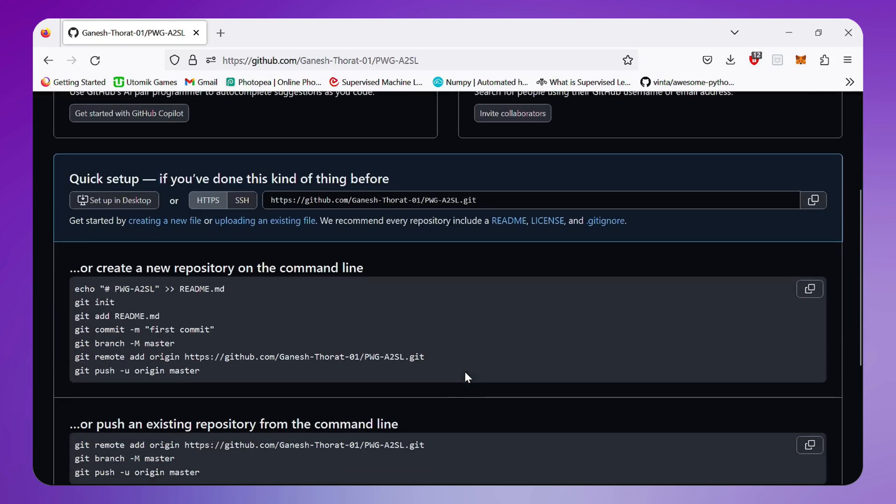
scroll(down, 3)
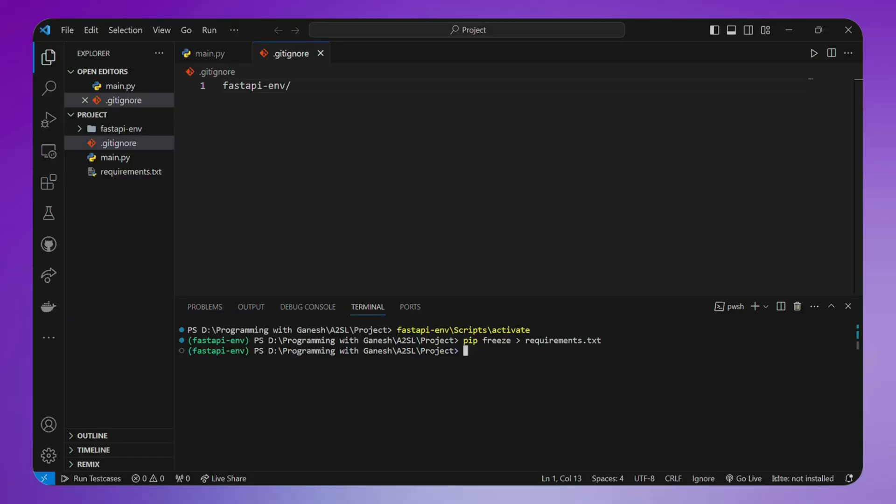
Step: Initialise Git, commit all files as "Initial commit" and rename the branch to master
text(git init)
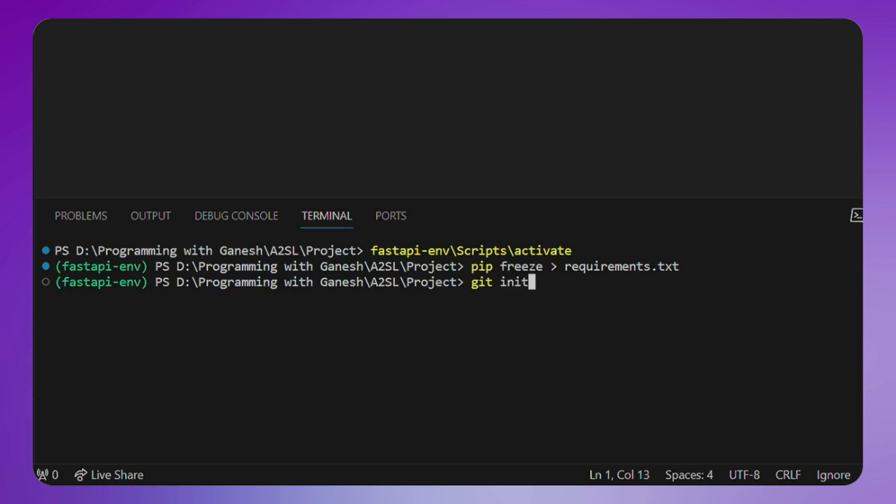
key(Enter)
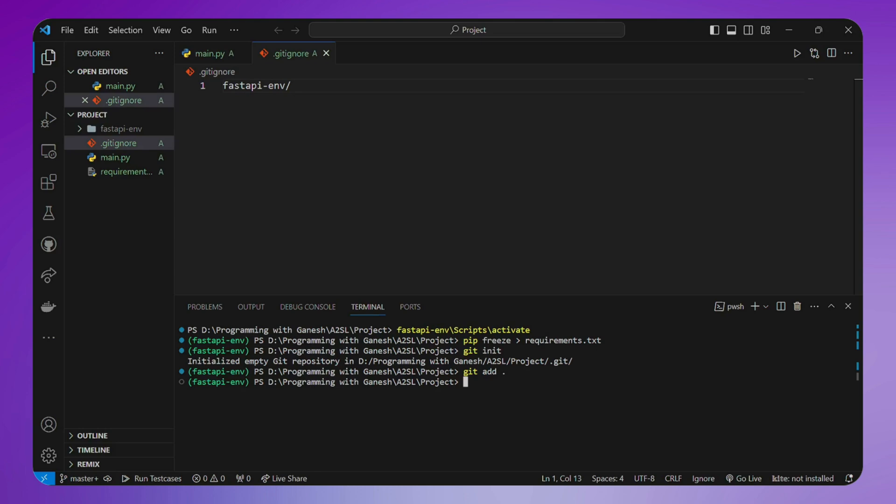
text(git commit -m "Initial commit")
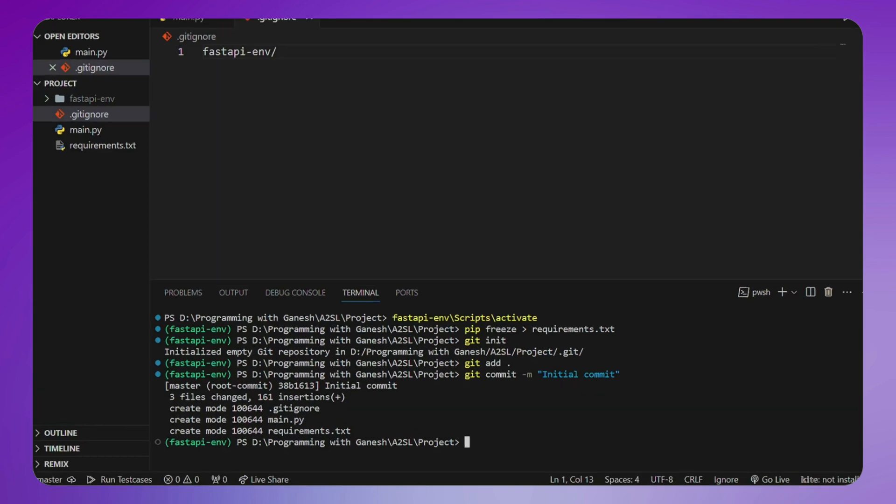
text(git branch -M master)
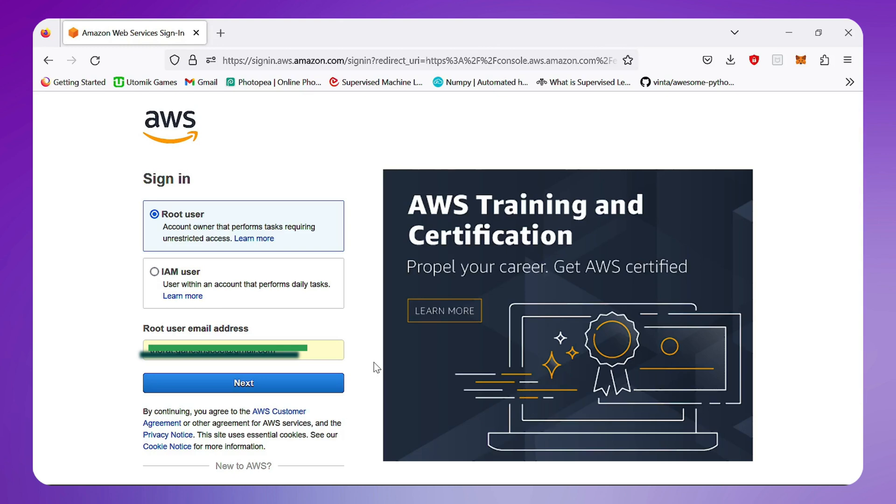
Step: Sign in to AWS as the root user with email and password
click(243, 383)
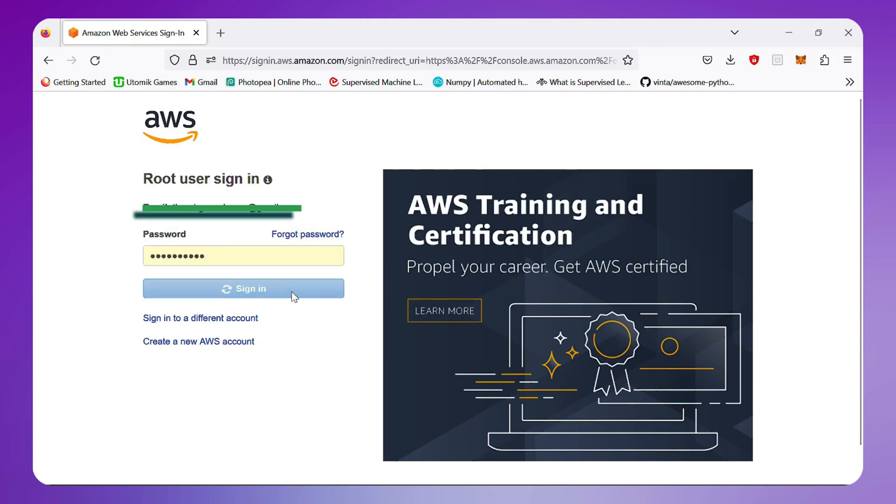
click(242, 288)
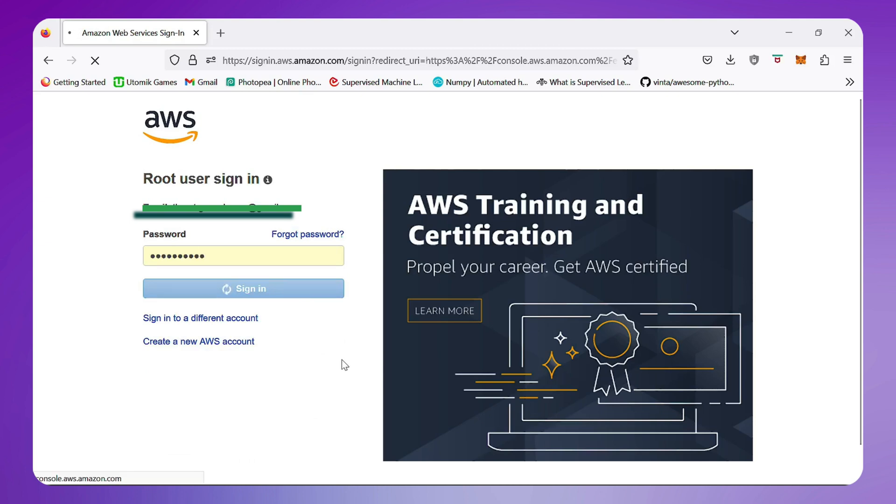
click(243, 288)
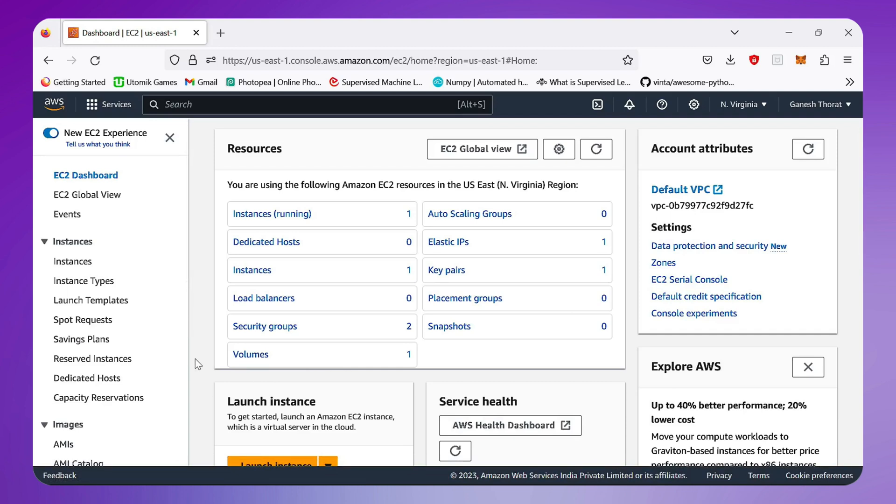
mouse_move(116, 105)
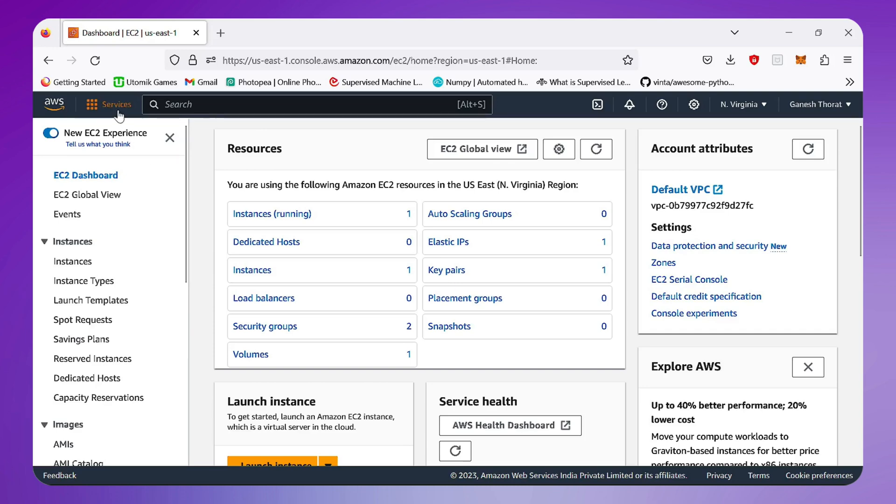
Step: Reach the EC2 dashboard through Services > Compute > EC2
click(115, 104)
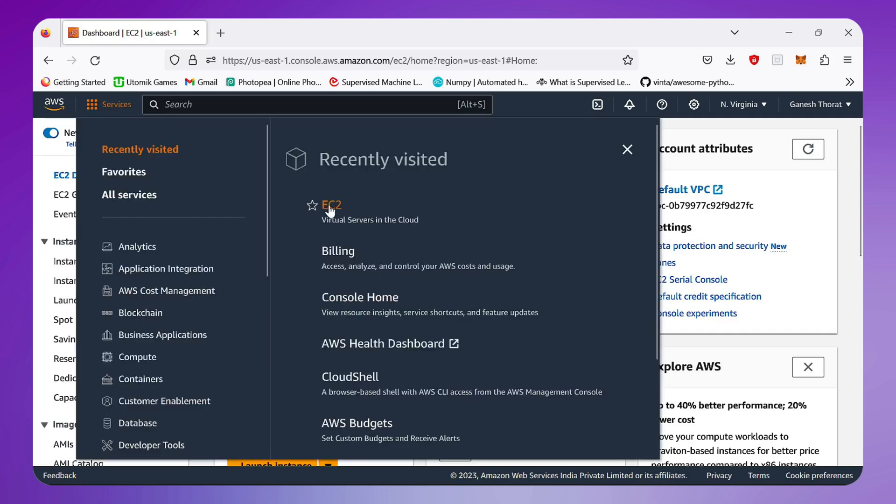
mouse_move(136, 357)
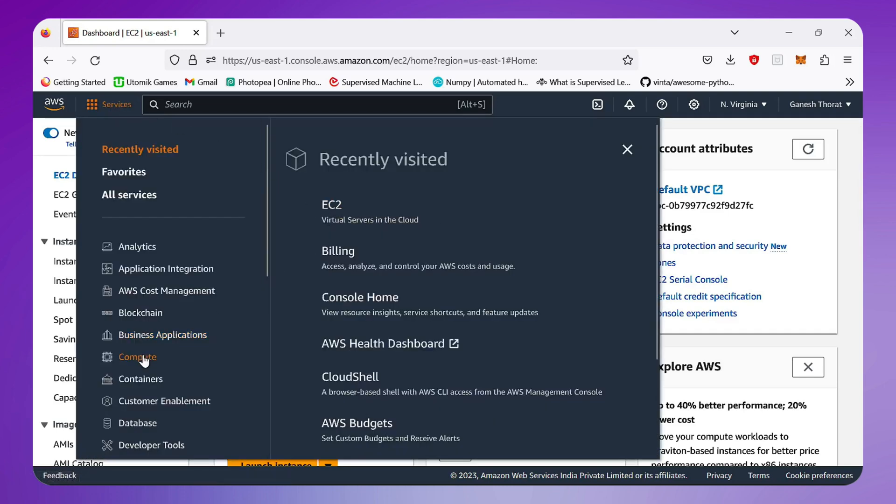
click(137, 357)
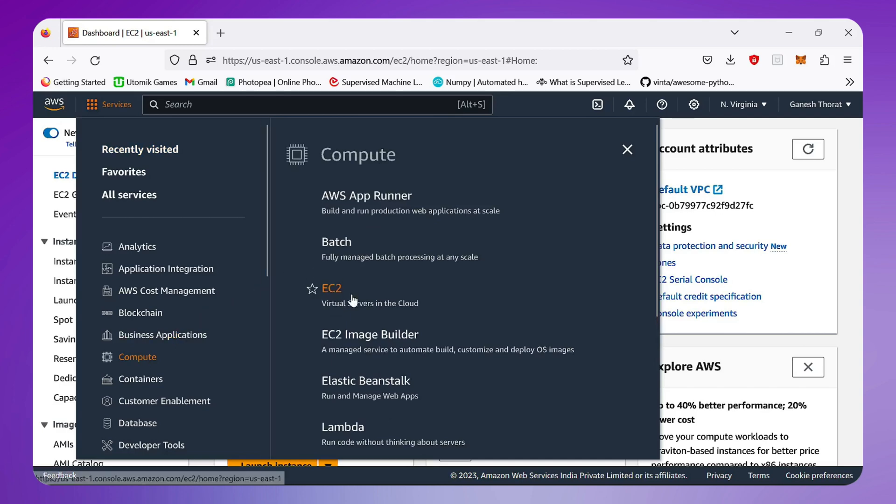
click(331, 289)
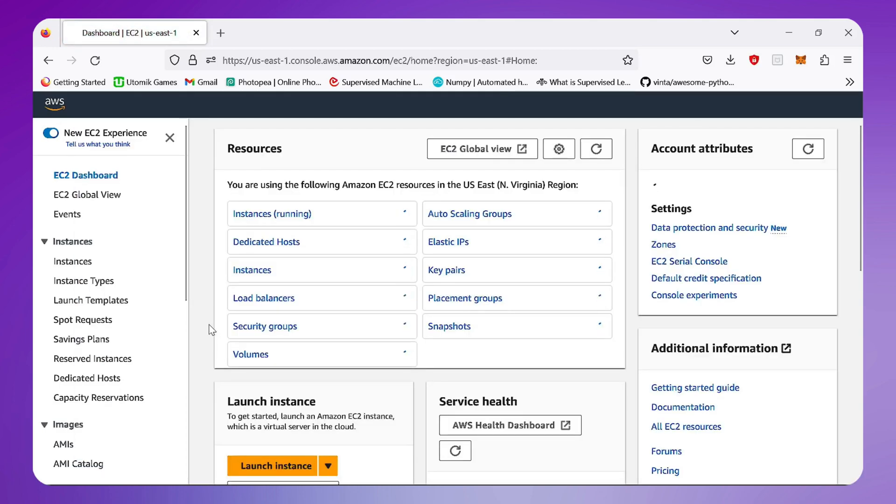
scroll(down, 3)
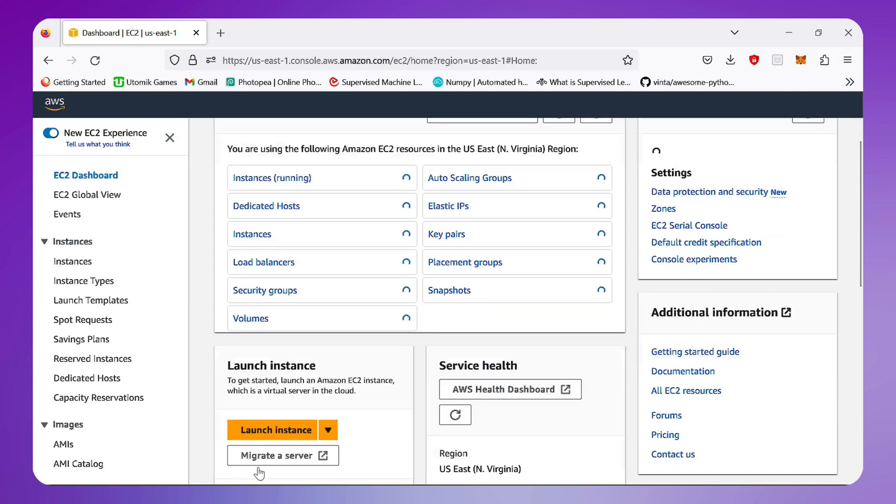
Step: Start a new instance named pwg-a2sl with the Ubuntu 22.04 AMI
click(272, 429)
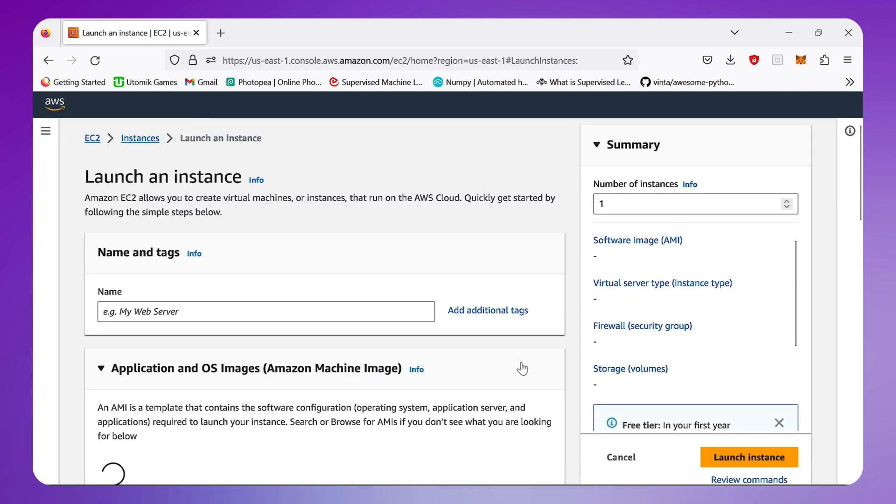
mouse_move(482, 352)
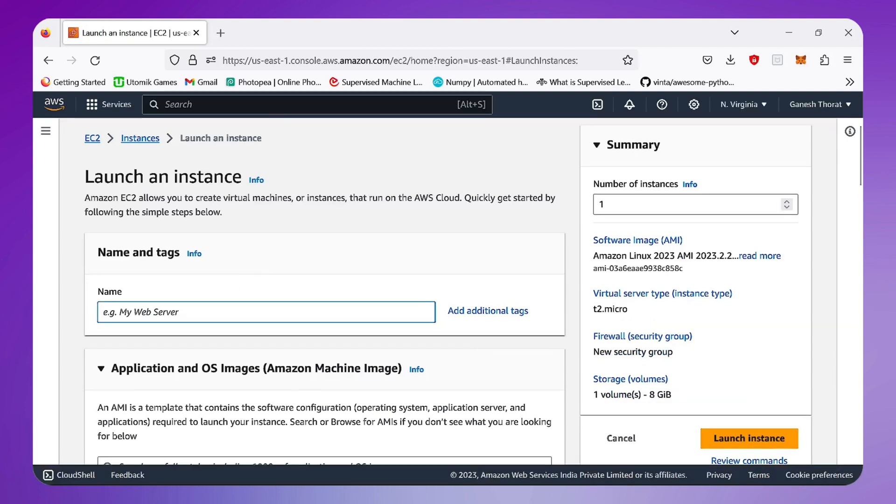
text(pwg-a2sl)
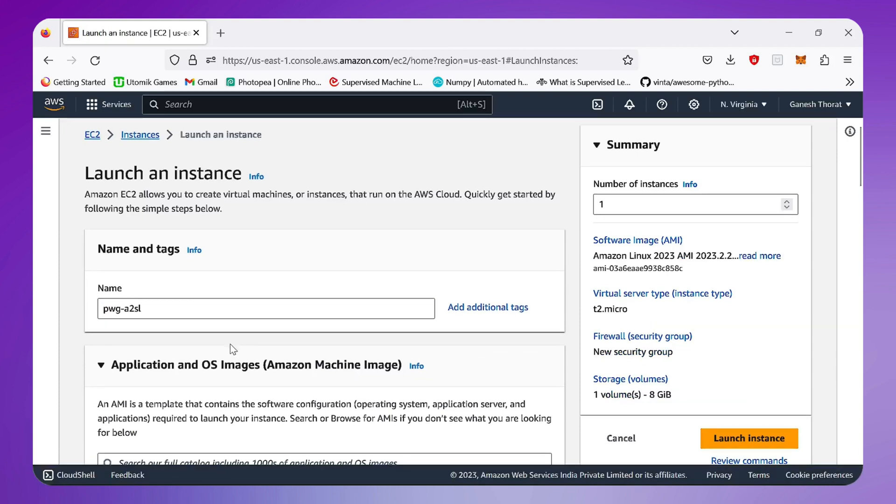
scroll(down, 3)
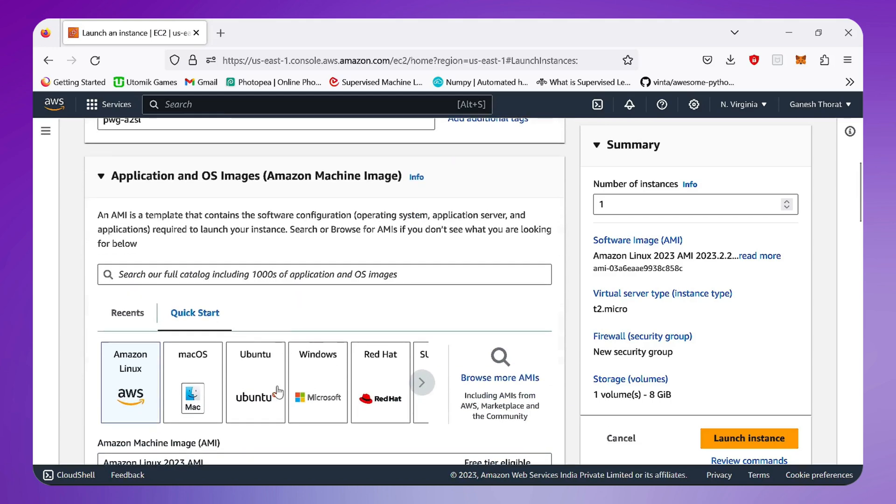
click(255, 382)
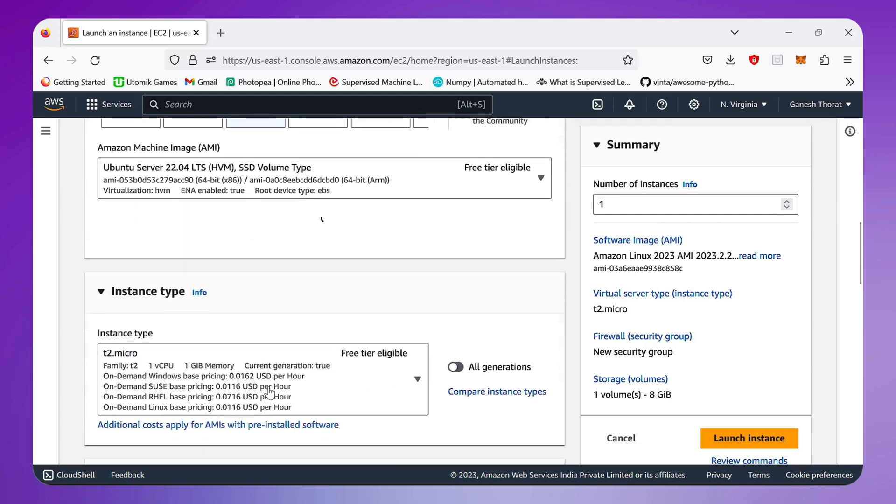
Step: Keep t2.micro, select the signlanguagekey key pair and launch-wizard-4 group, and launch
scroll(down, 3)
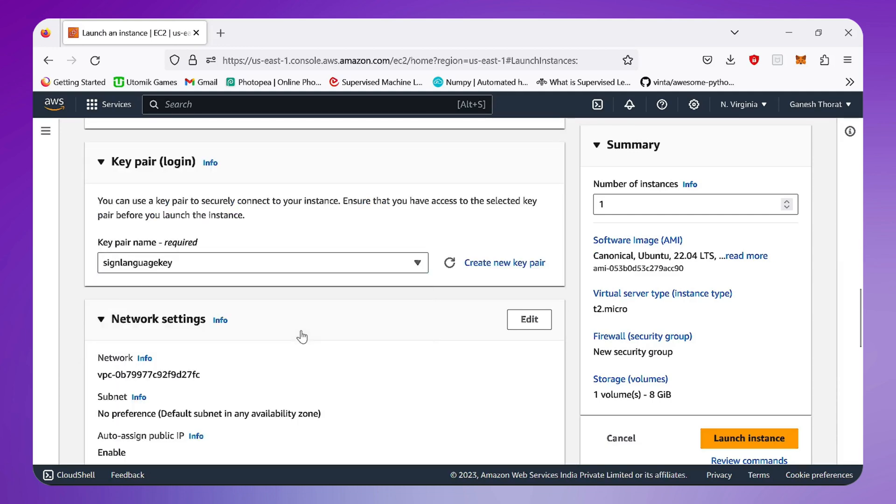
scroll(down, 3)
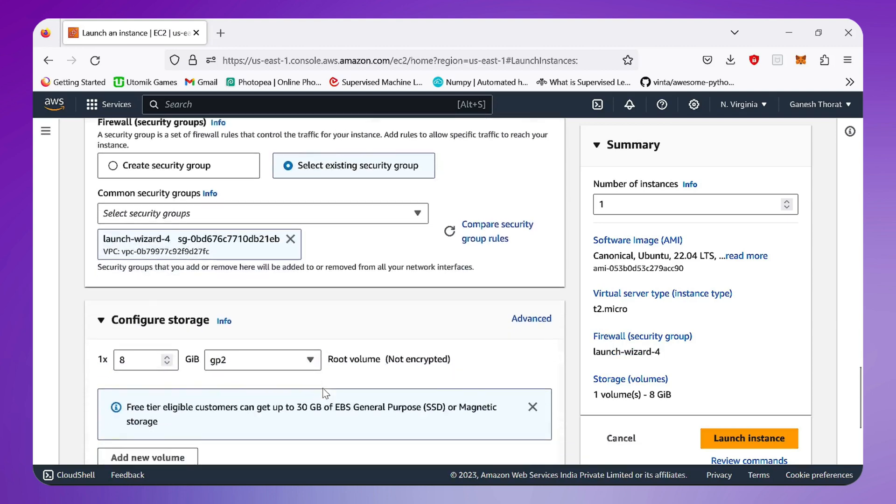
scroll(down, 3)
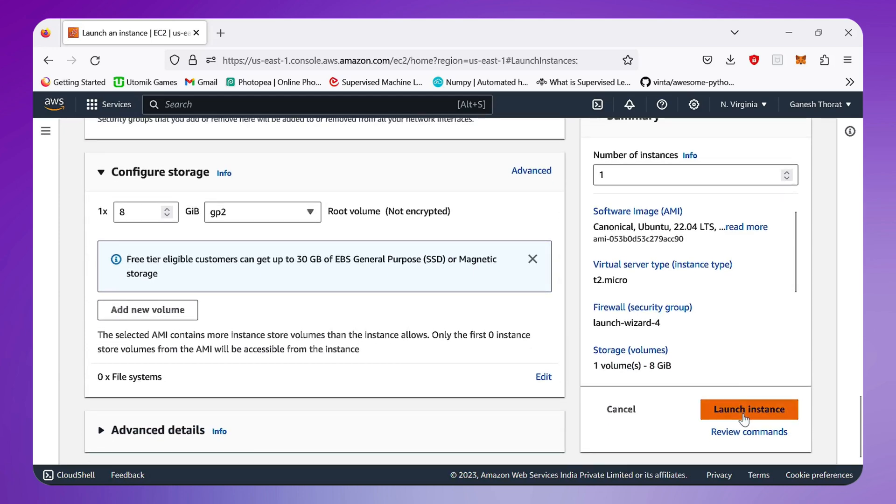
click(748, 409)
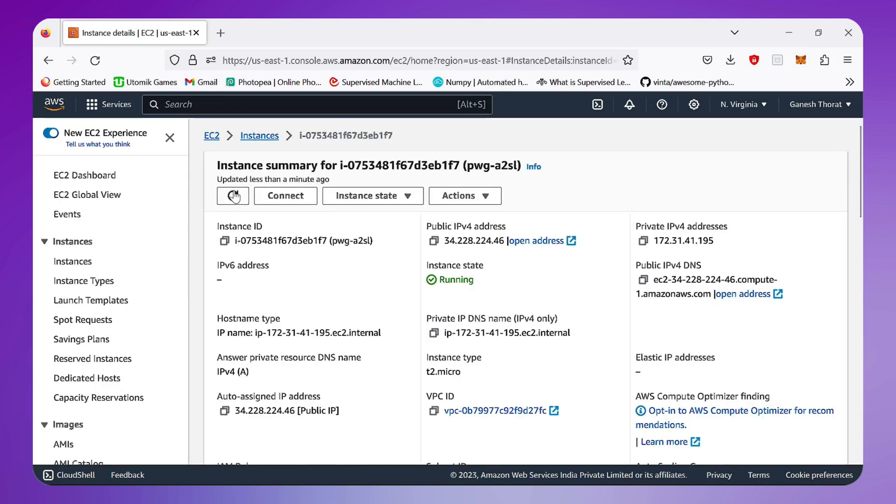
Step: Connect to pwg-a2sl via EC2 Instance Connect as the ubuntu user
click(284, 195)
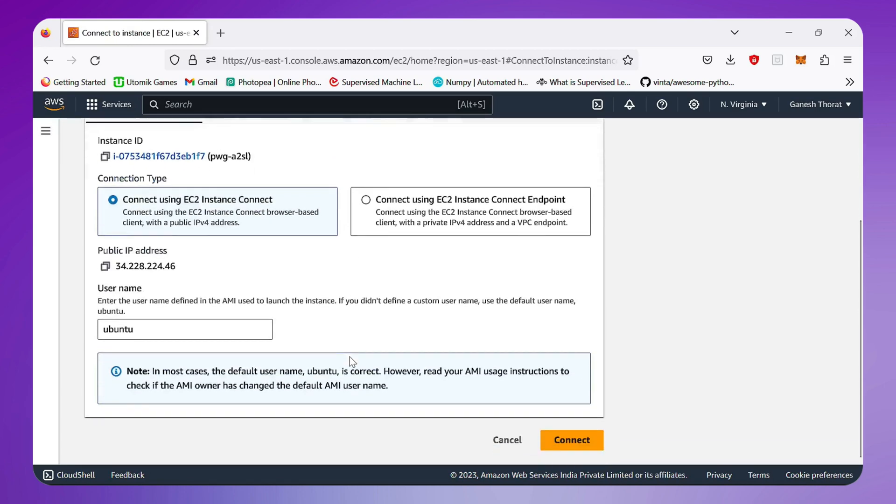
click(572, 439)
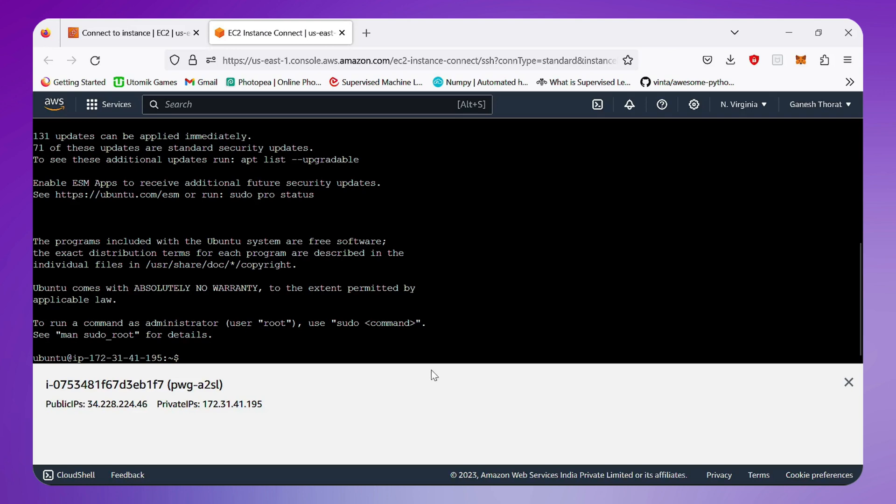
mouse_move(424, 394)
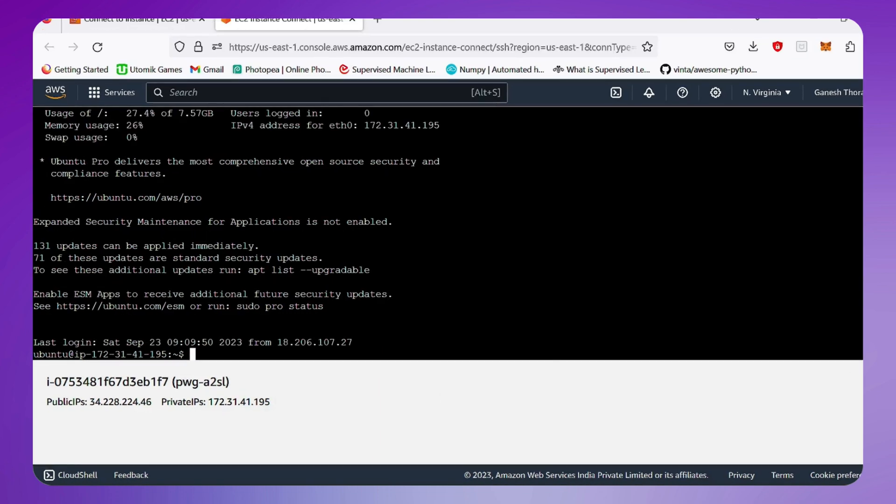
Step: Run sudo apt update -y and install the python3 tooling packages
text(sudo apt)
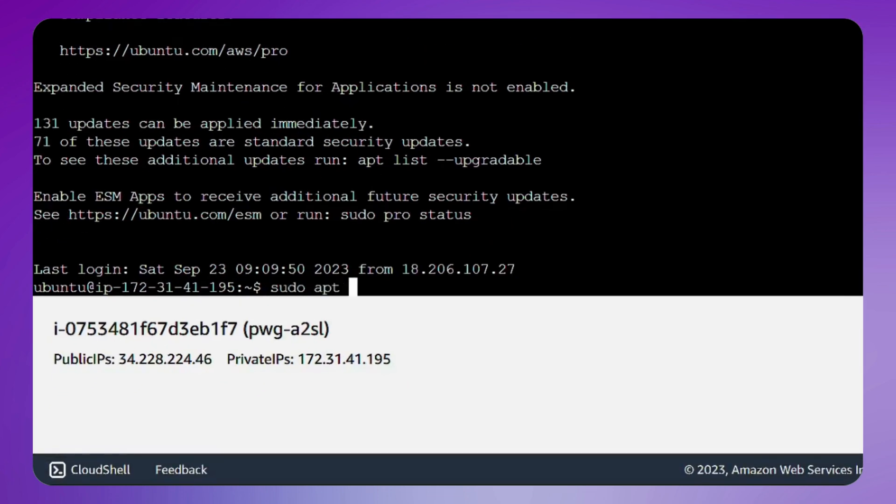
text(update -y)
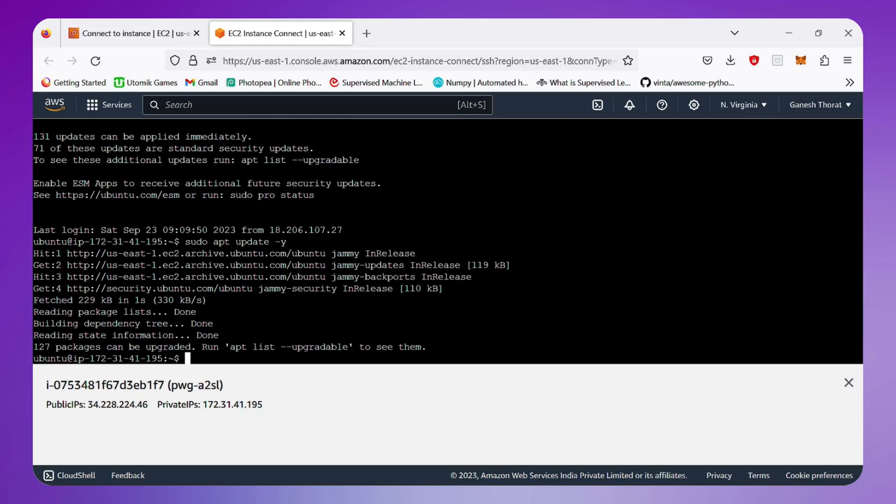
text(sudo apt-g)
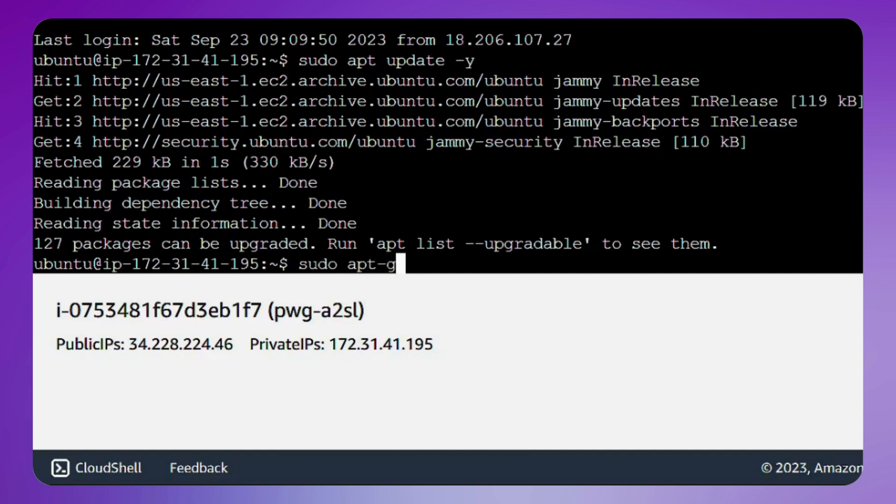
text(et in)
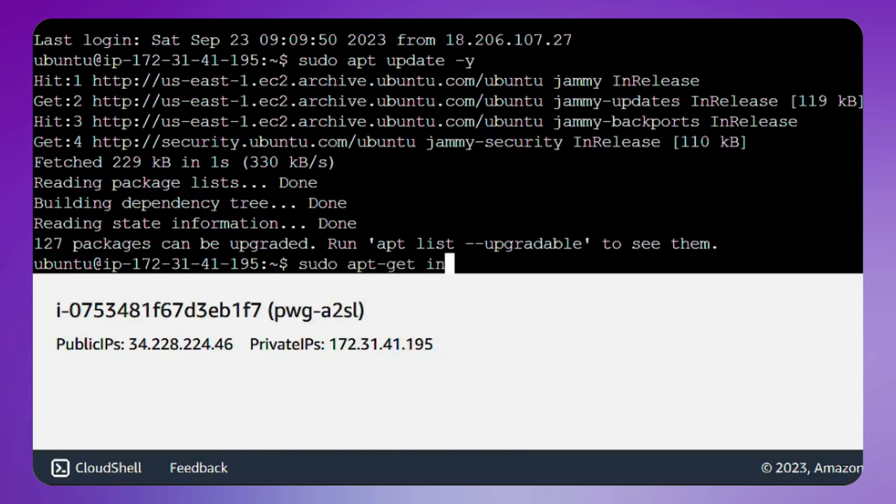
text(stall p)
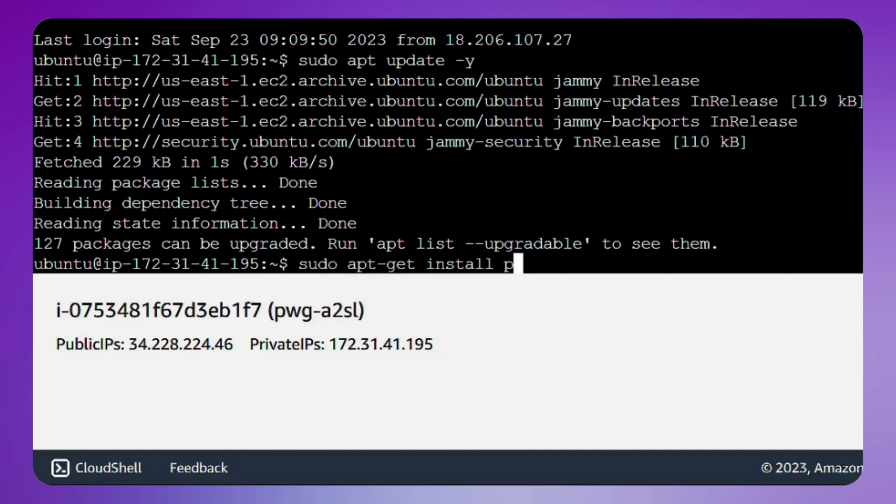
text(ython3-)
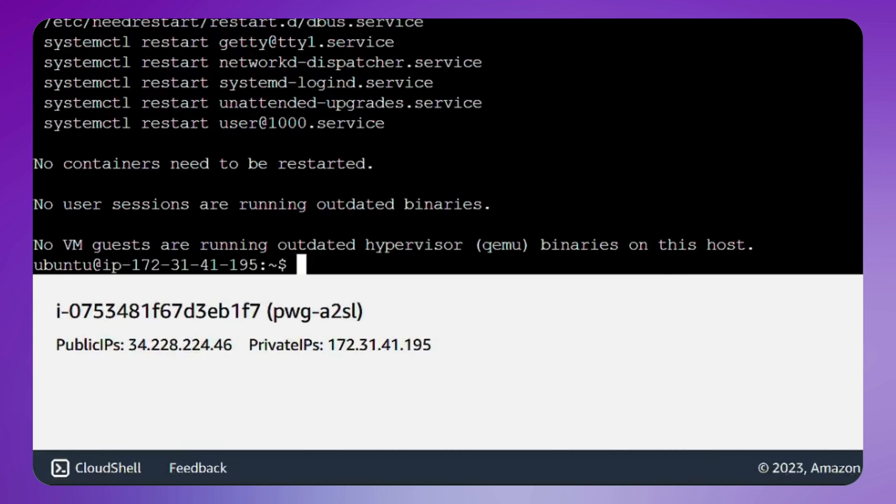
Step: Install nginx with sudo apt install nginx
text(sudo apt in)
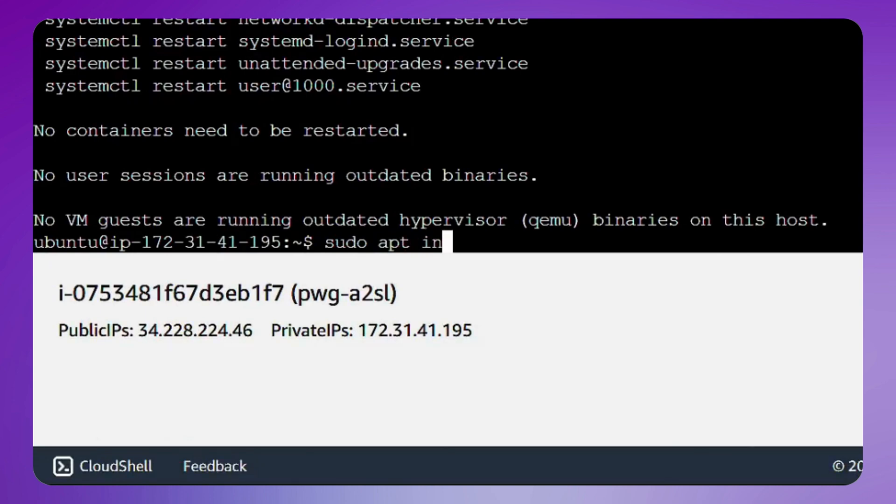
text(stall ngin)
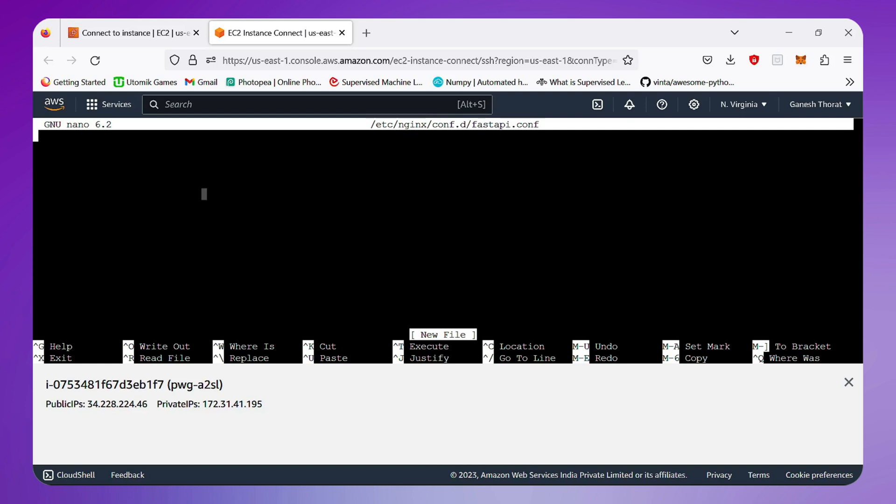
Step: Paste the proxy server block and set server_name to ec2-34-228-224-46.compute-1.amazonaws.com
right_click(205, 194)
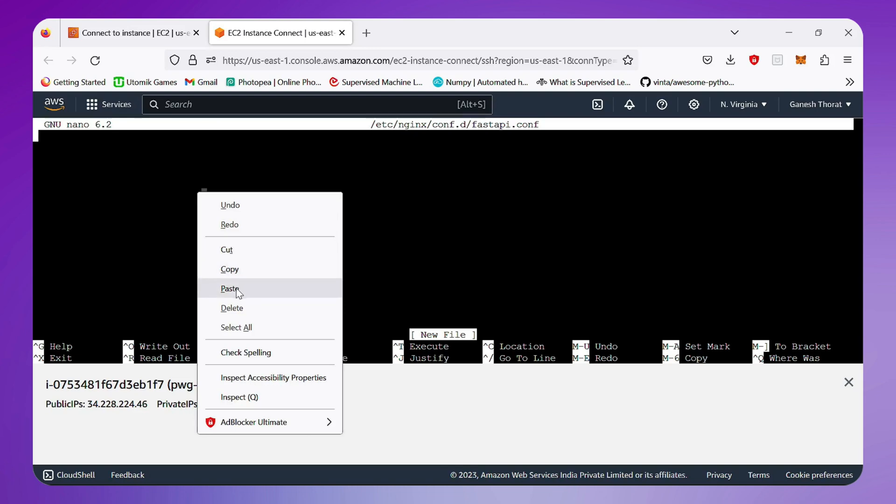
click(229, 289)
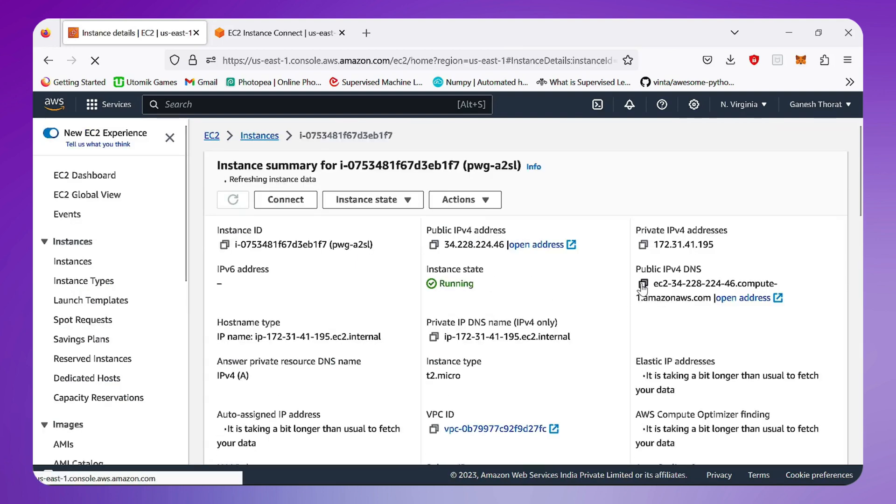
click(644, 284)
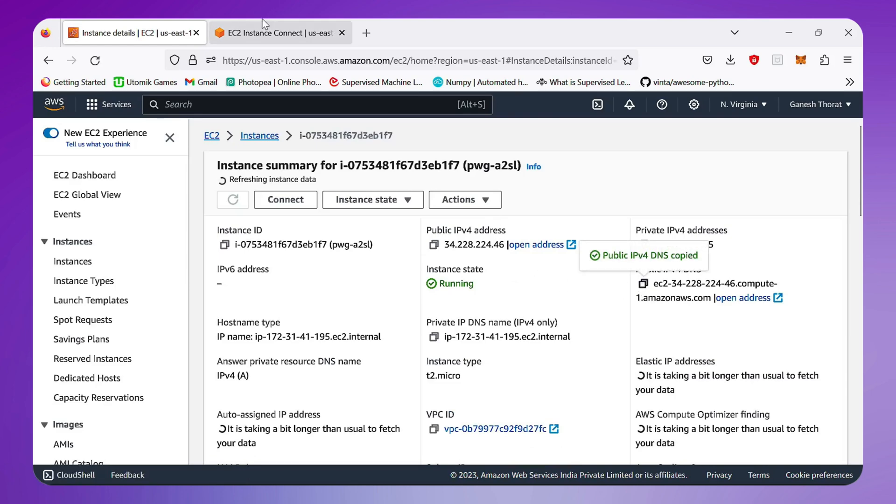
click(269, 33)
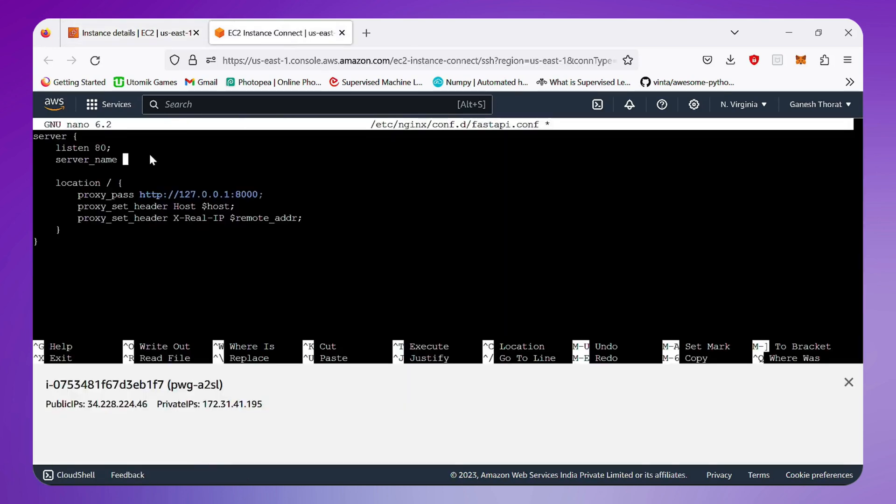
text(ec2-34-228-224-46.compute-1.amazonaws.com)
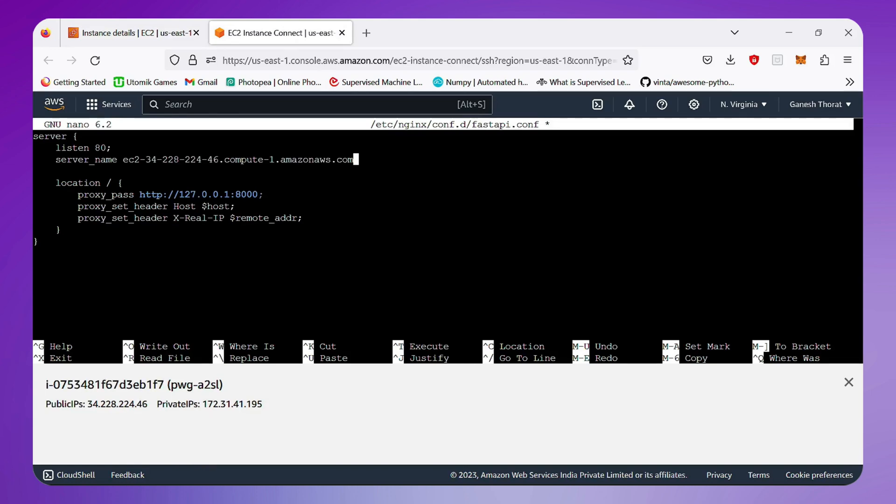
Step: Save fastapi.conf and verify the configuration with sudo nginx -t
key(ctrl+x)
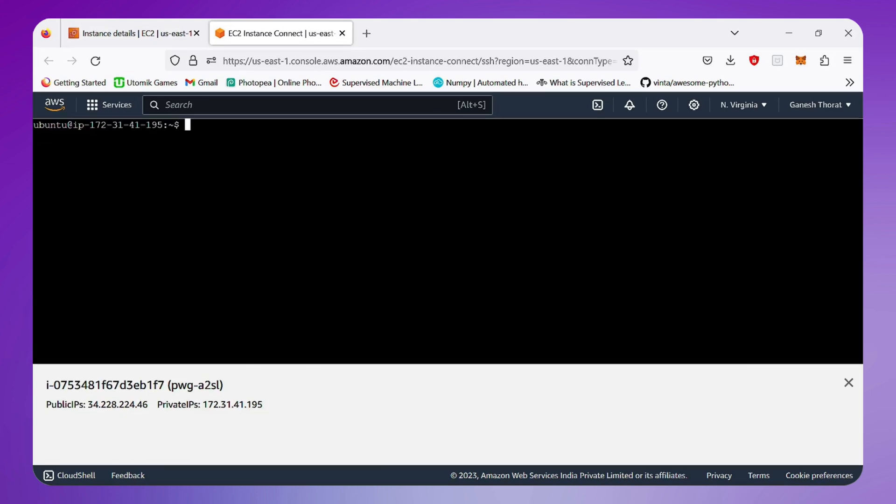
text(sudo nginx -t)
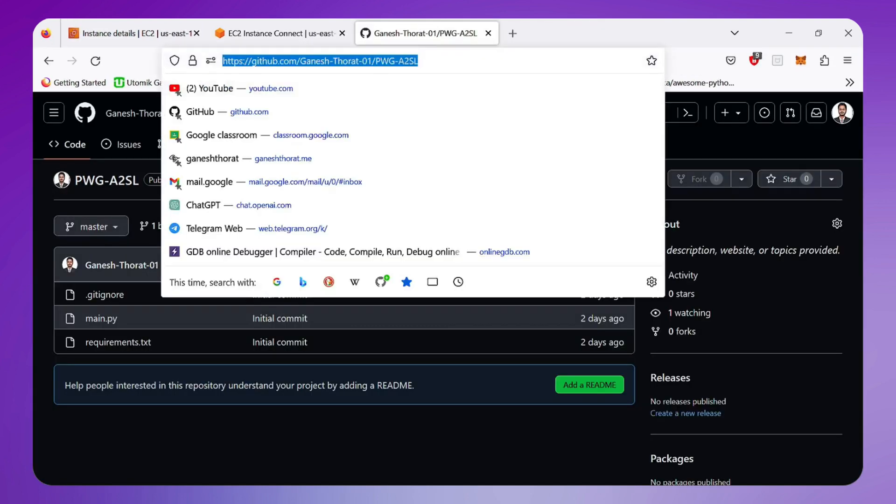
Step: Clone the PWG-A2SL repository onto the instance with git clone and the pasted GitHub URL
click(273, 34)
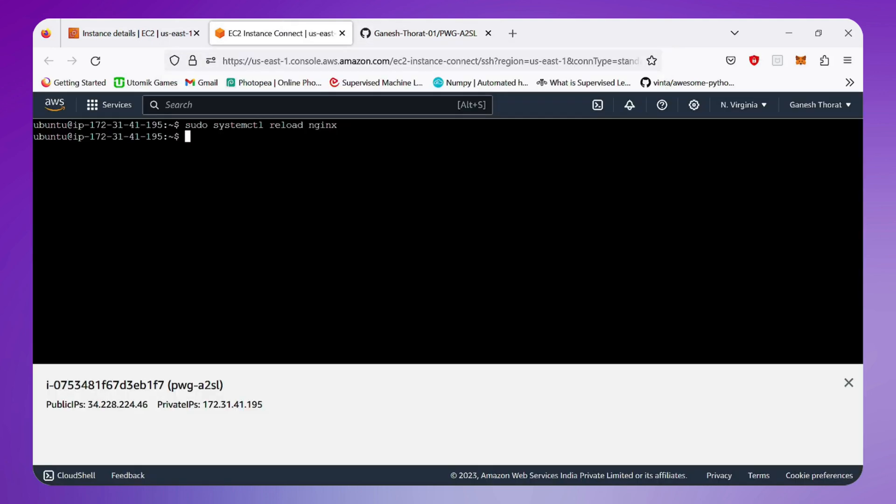
text(git clone)
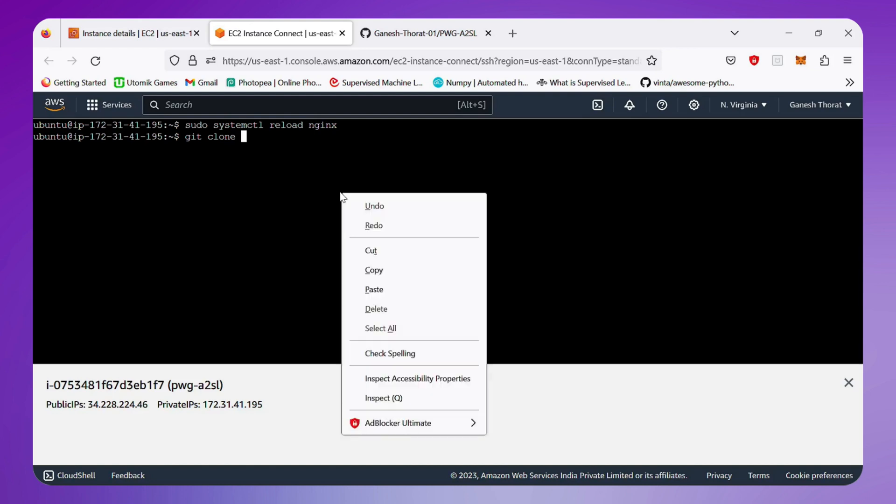
click(375, 289)
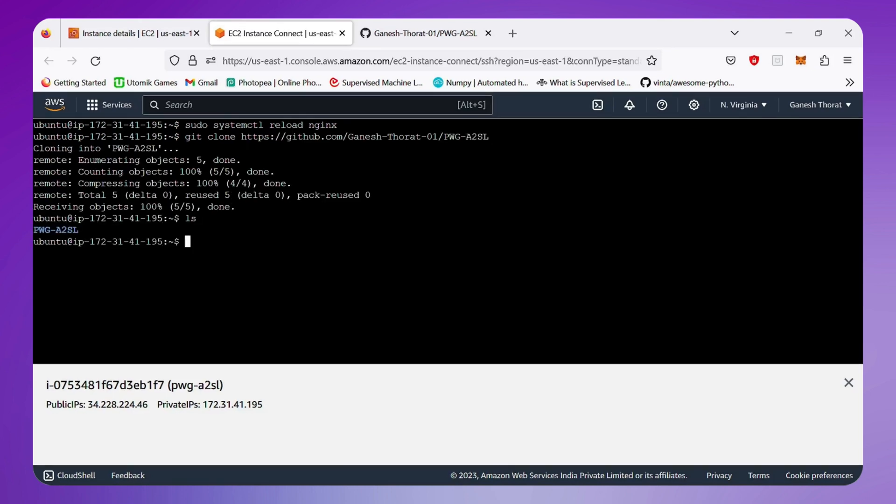
Step: Enter the PWG-A2SL folder and install its dependencies with pip3 install -r requirements.txt
text(cd PWG-A2SL/)
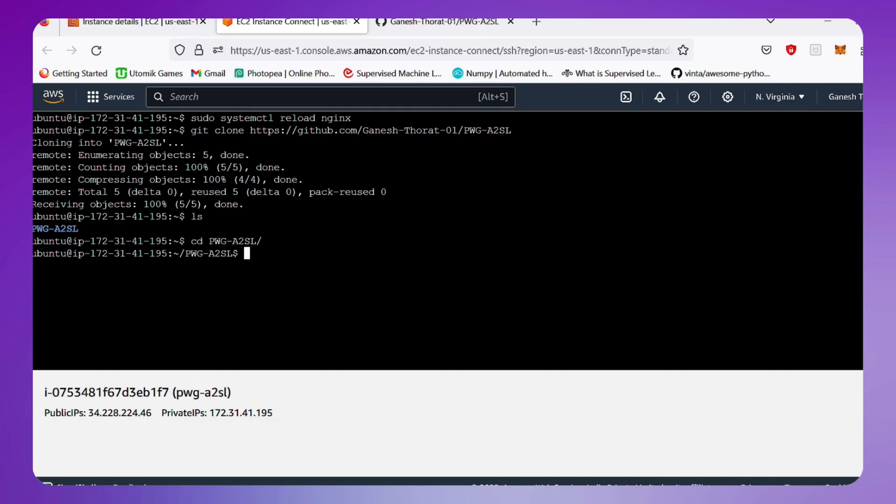
text(pip3 in)
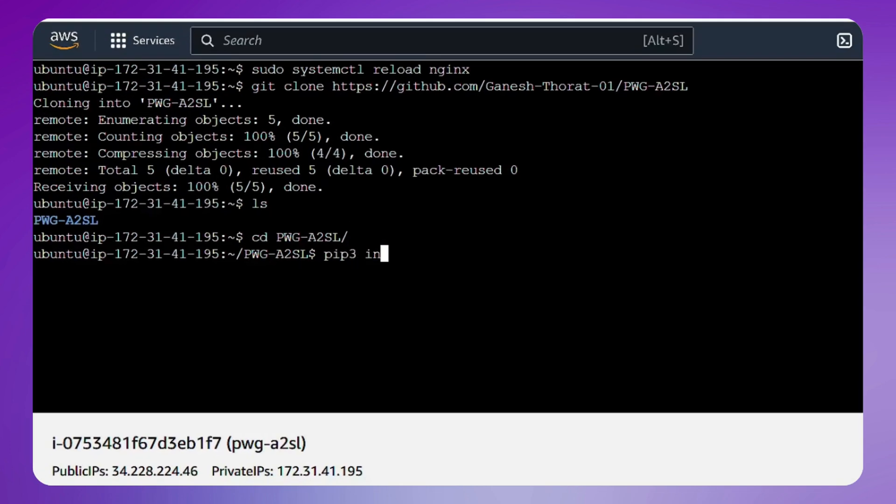
text(stall -r r)
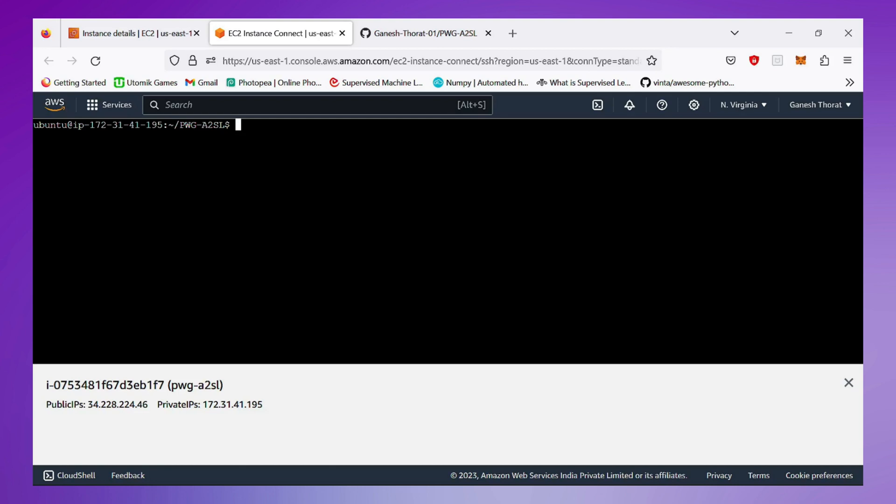
Step: Start a tmux session named fastapi and launch the server with python3 main.py inside it
text(tmux)
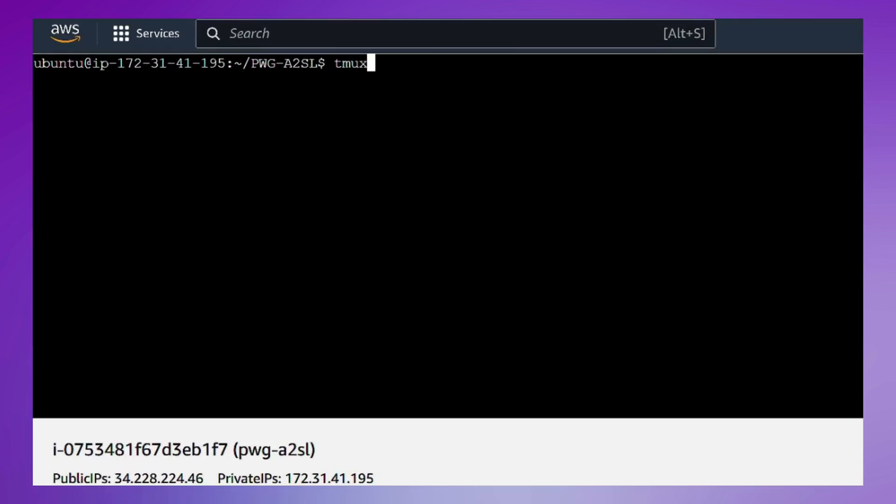
text(new -s)
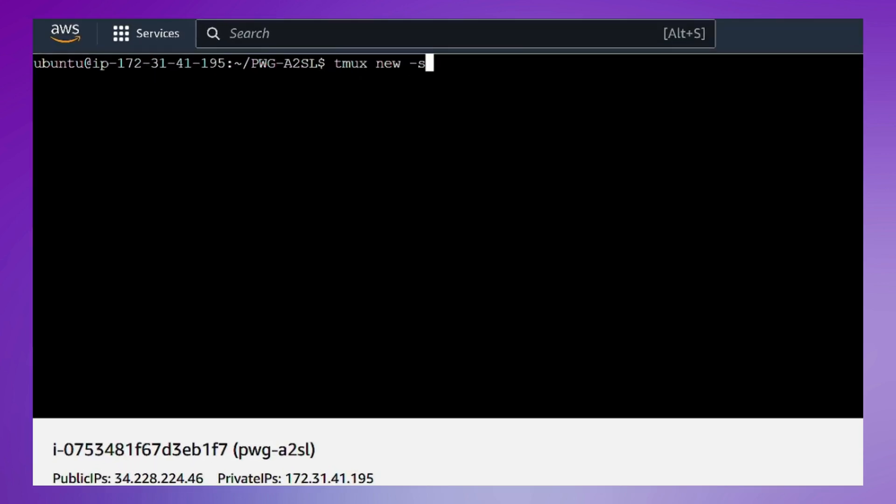
text(fastapi)
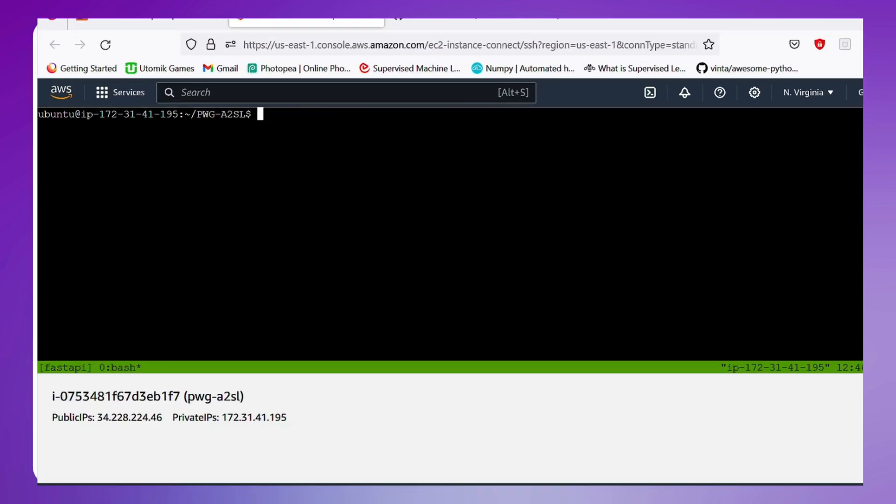
text(python3 main.py run)
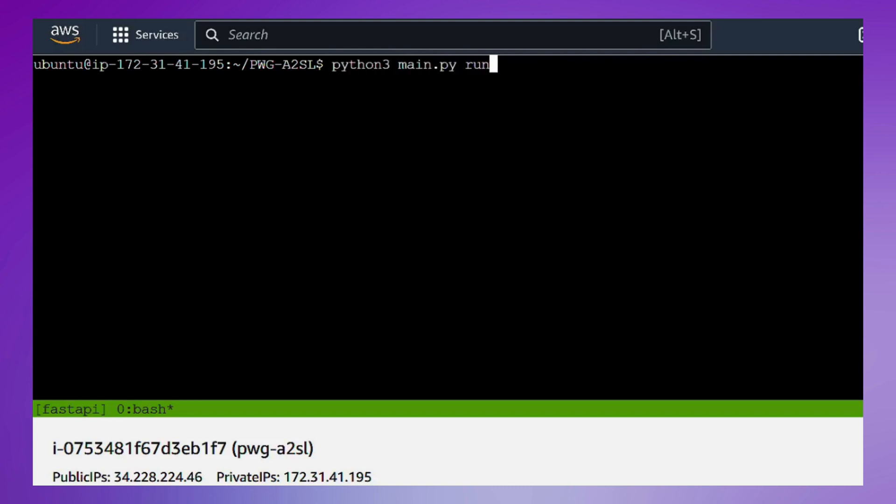
text(server --re)
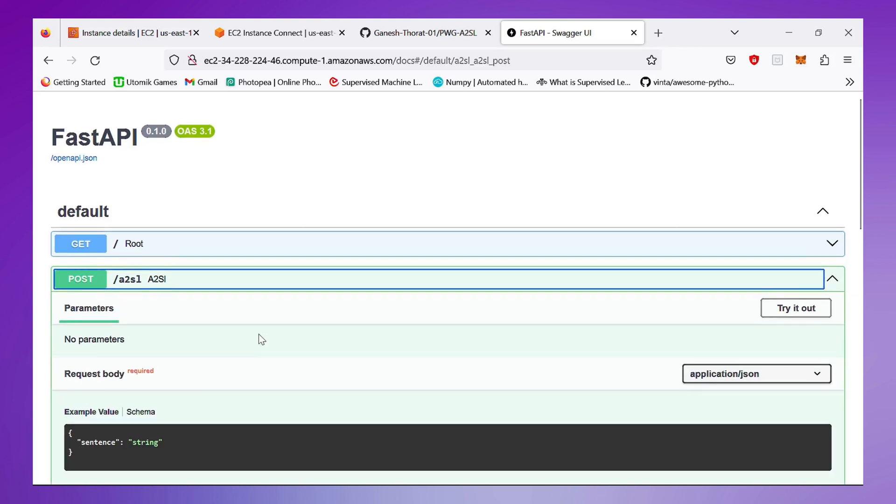
mouse_move(463, 374)
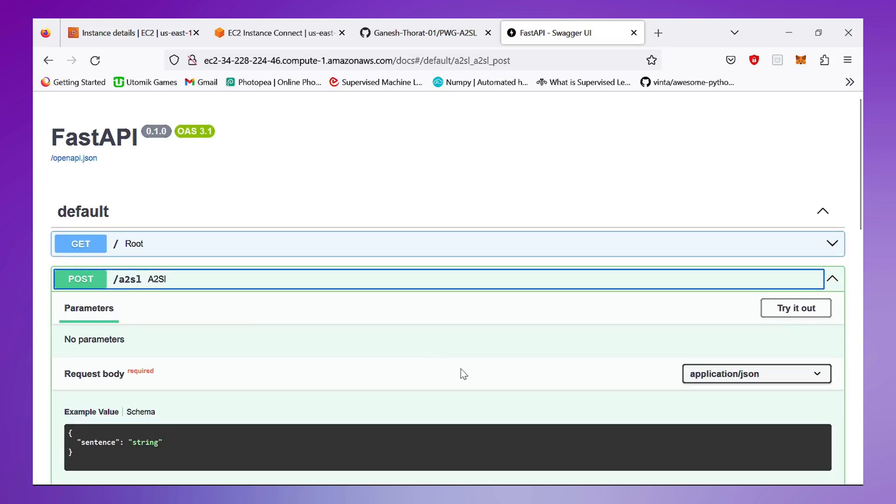
Step: View the Swagger docs at the public DNS and expand the POST /a2sl endpoint
double_click(82, 212)
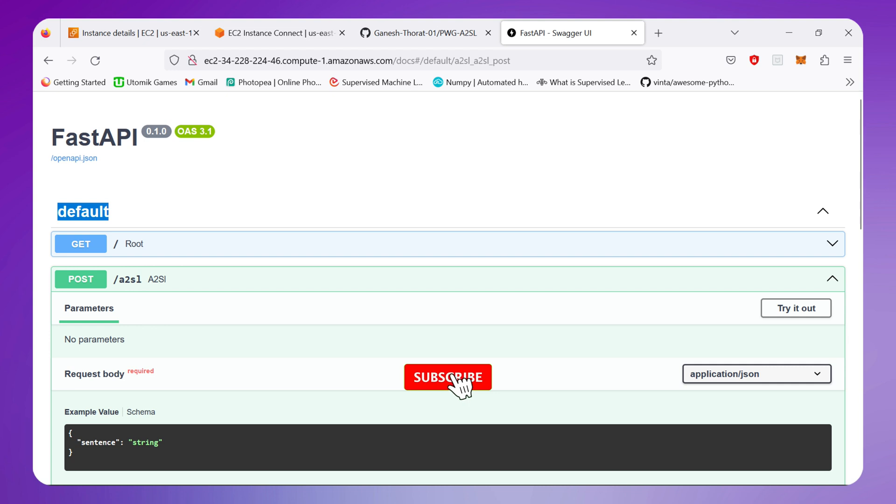
click(448, 377)
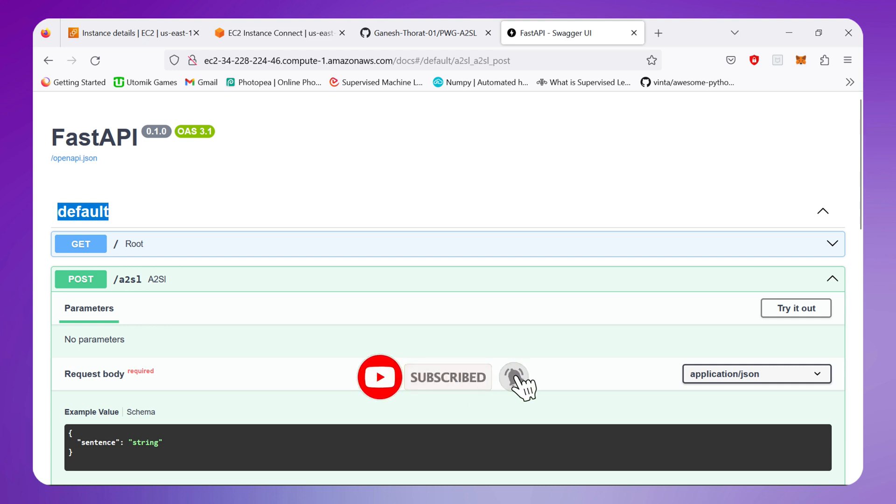